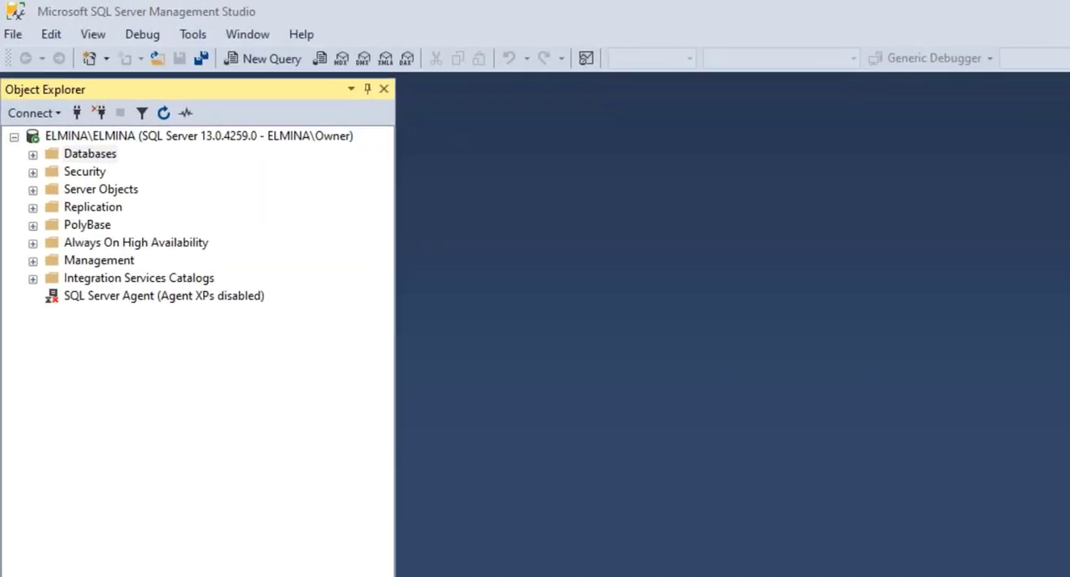
pyautogui.moveTo(65, 112)
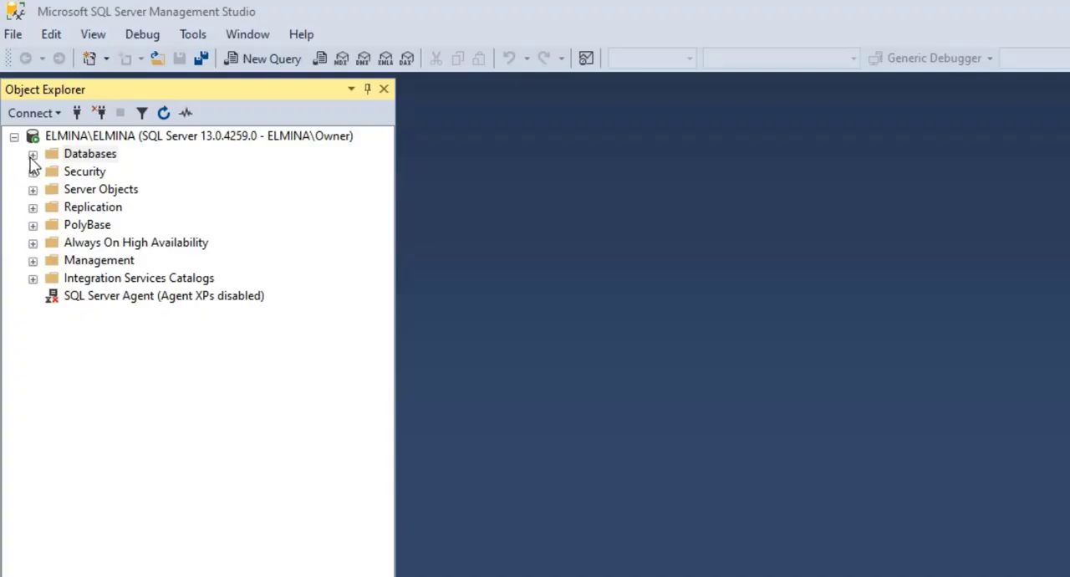
# Expand Databases, inspect StudentRecords and its Tables in Object Explorer, then collapse them again.
pyautogui.click(31, 154)
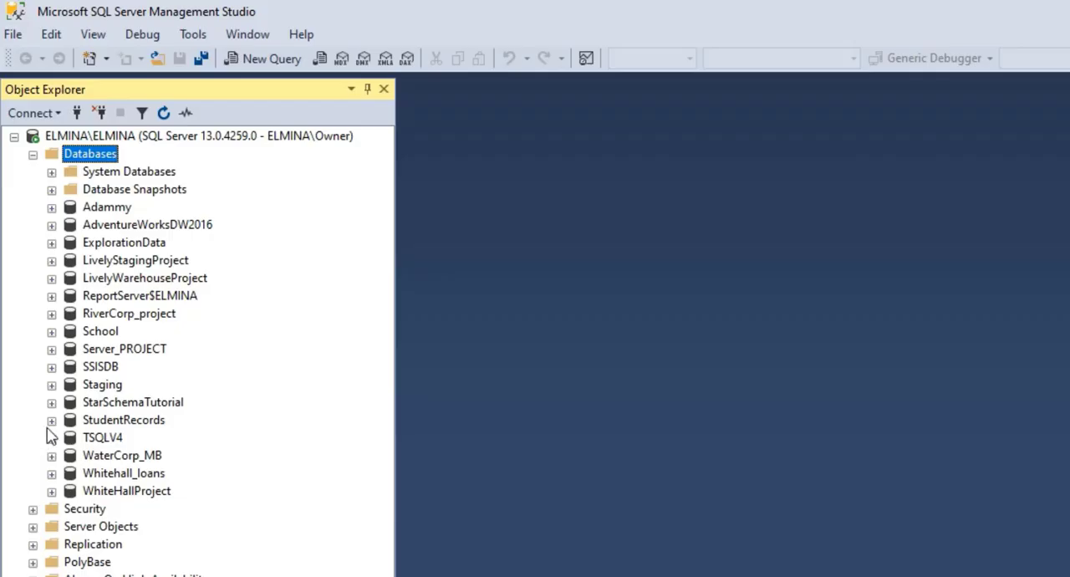
pyautogui.moveTo(168, 436)
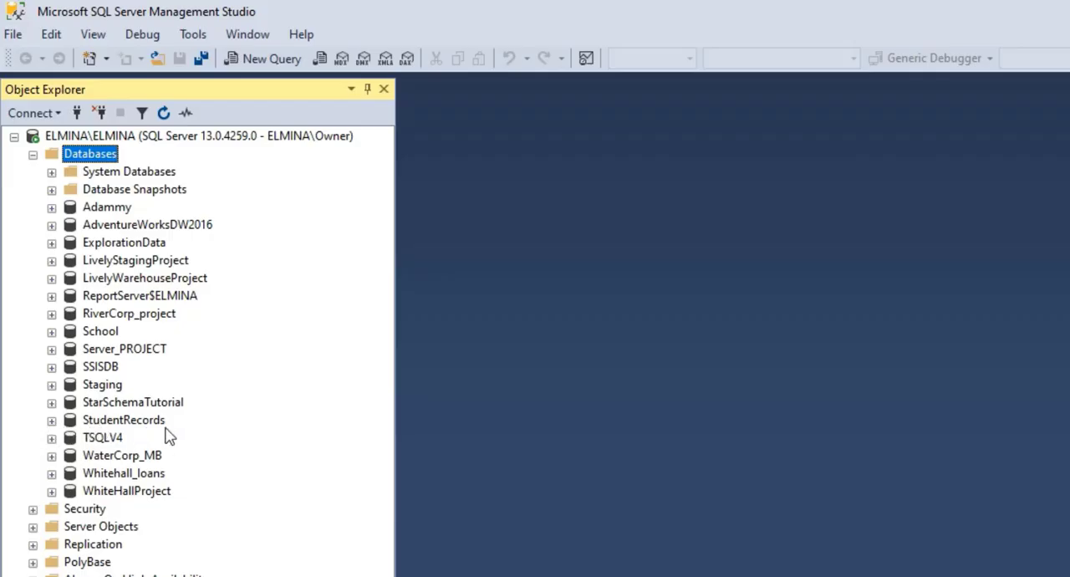
pyautogui.moveTo(177, 431)
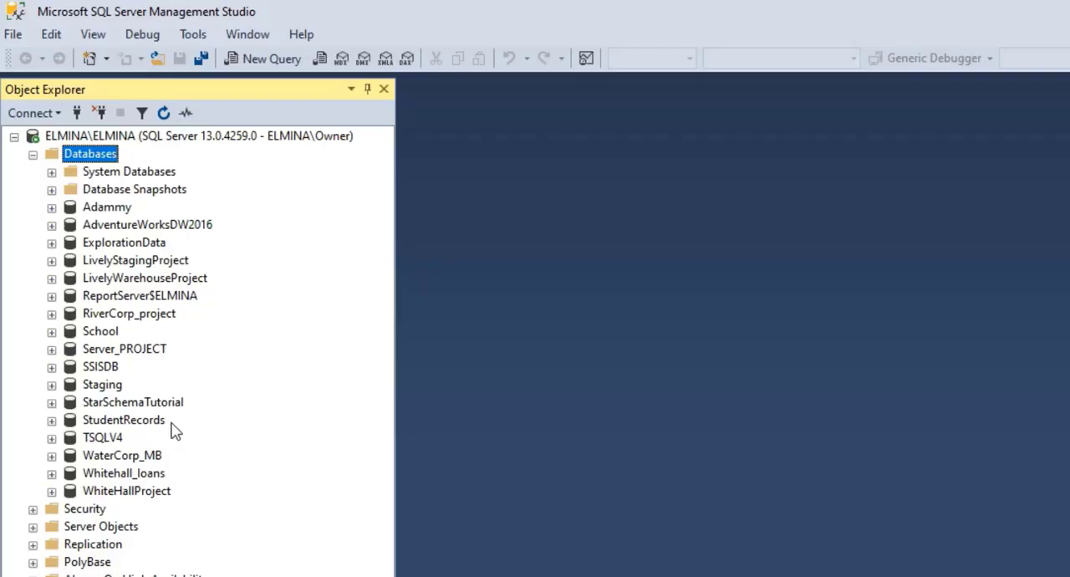
pyautogui.moveTo(92, 428)
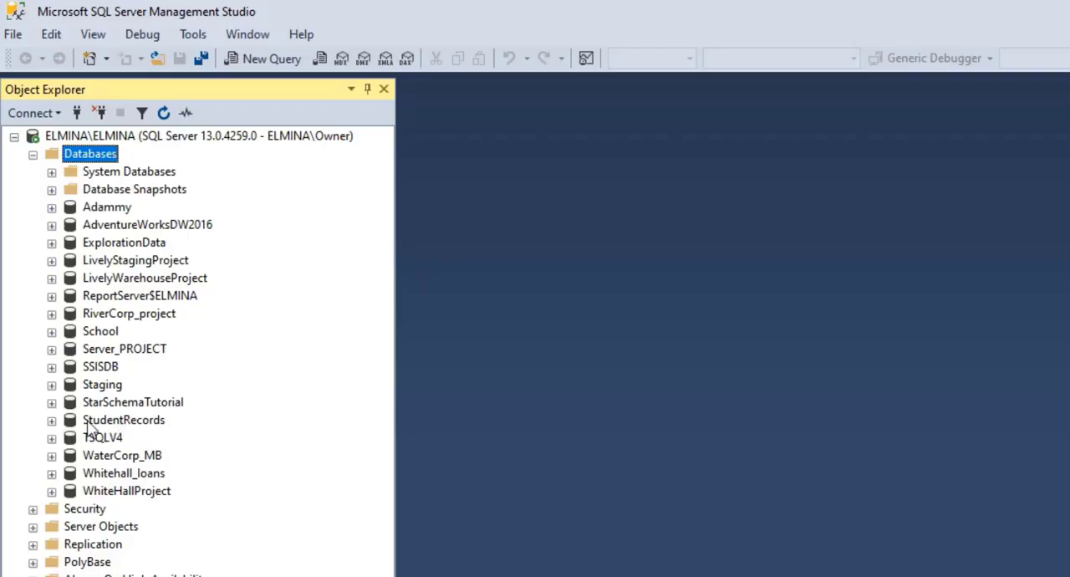
pyautogui.click(47, 420)
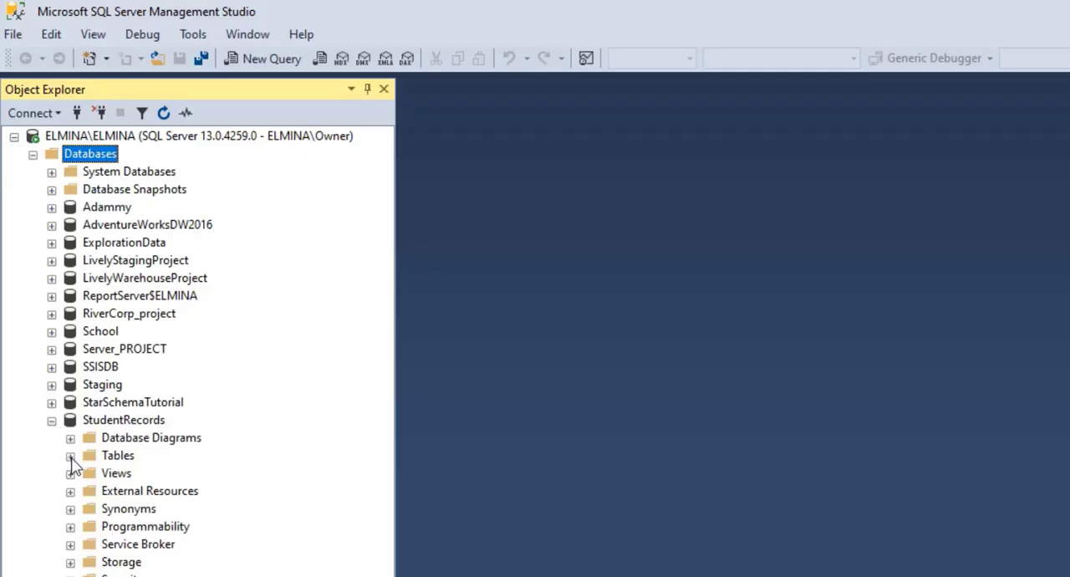
pyautogui.click(70, 455)
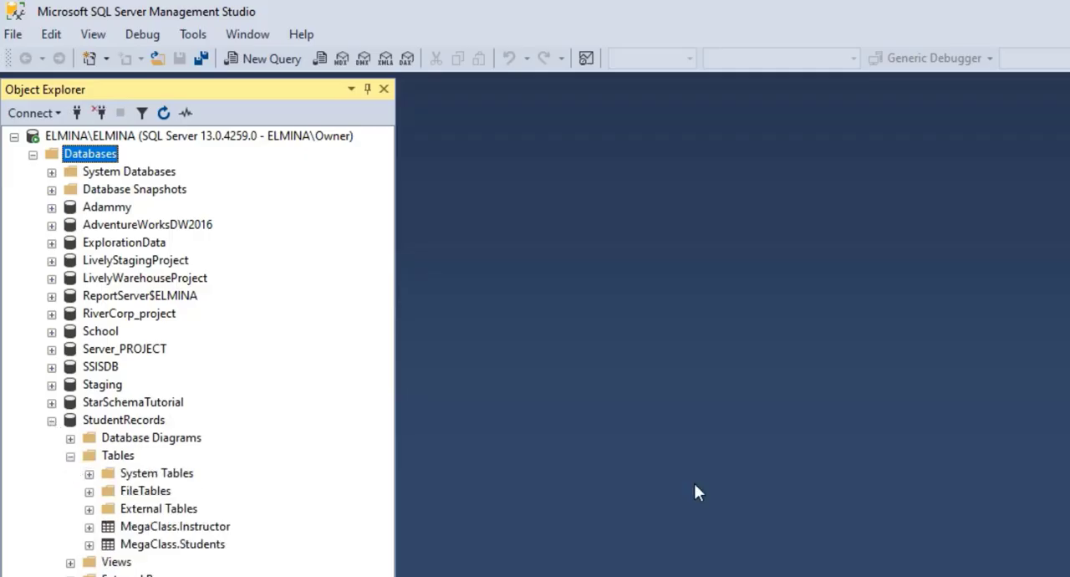
pyautogui.moveTo(70, 508)
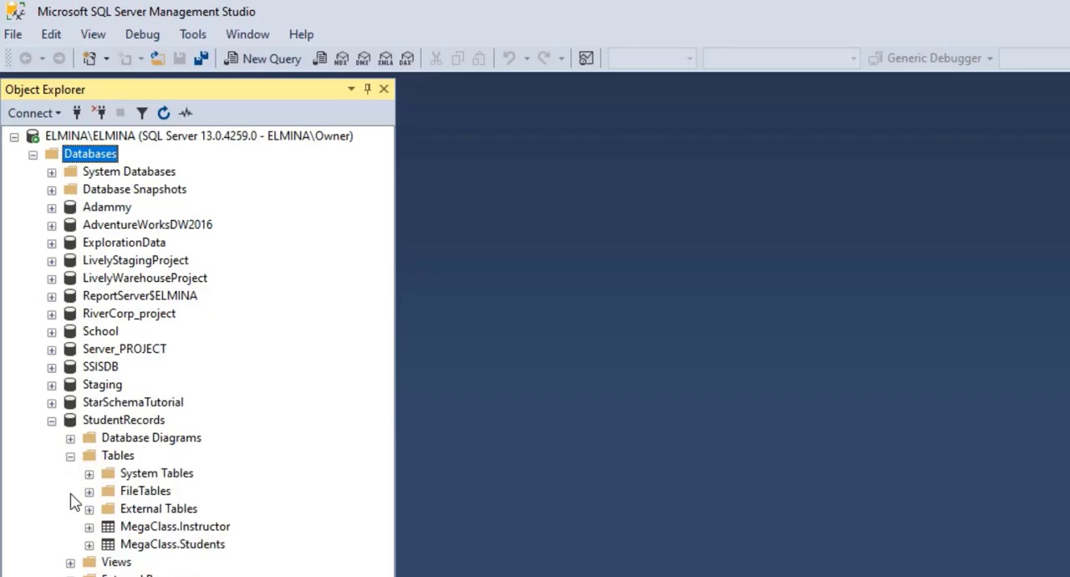
pyautogui.moveTo(75, 536)
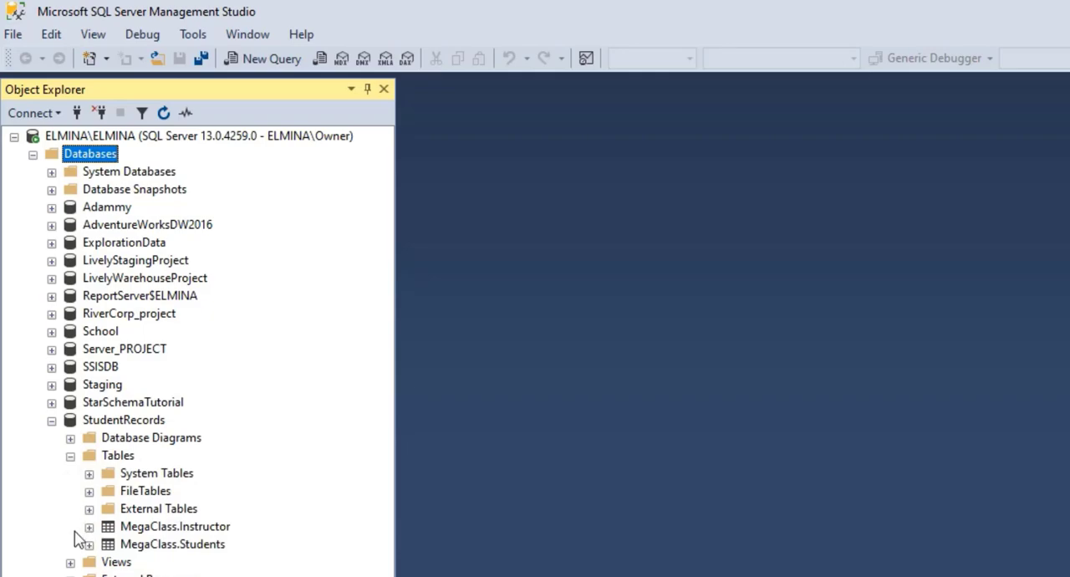
pyautogui.click(70, 455)
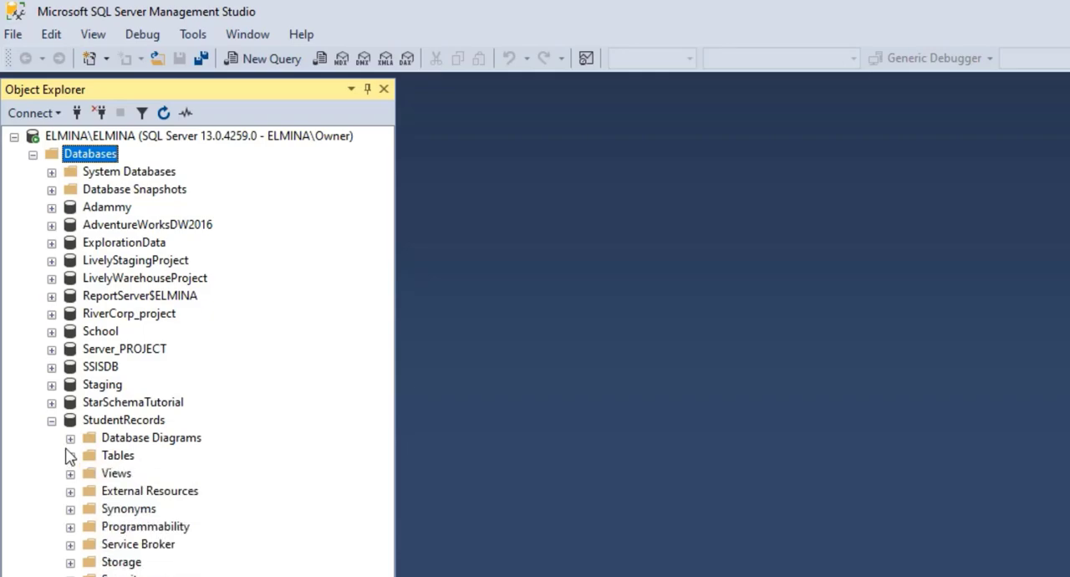
pyautogui.click(50, 419)
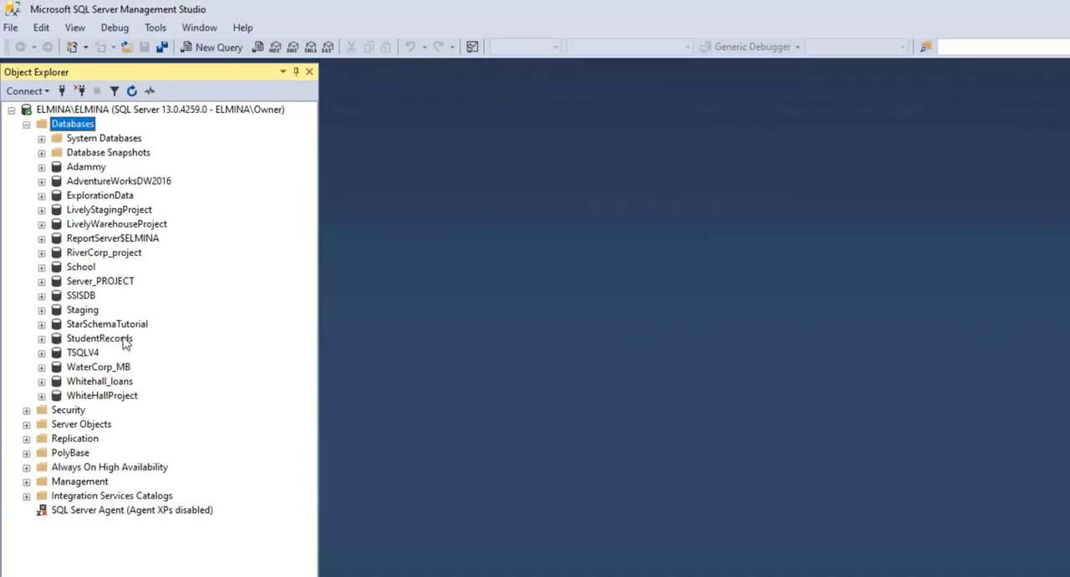
# Bring up the Tasks menu for the StudentRecords database from its context menu.
pyautogui.rightClick(97, 338)
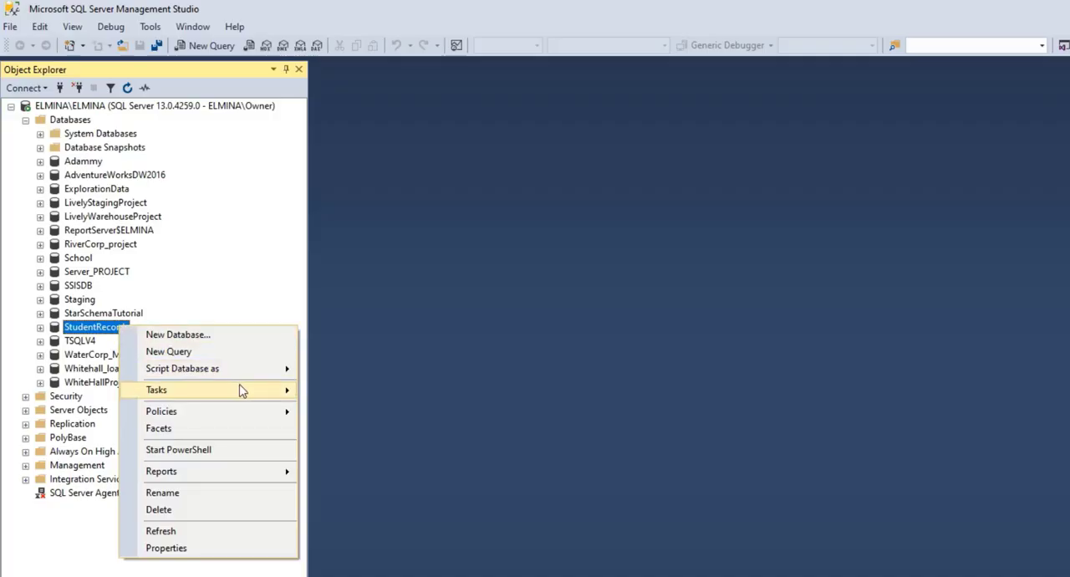
pyautogui.click(167, 390)
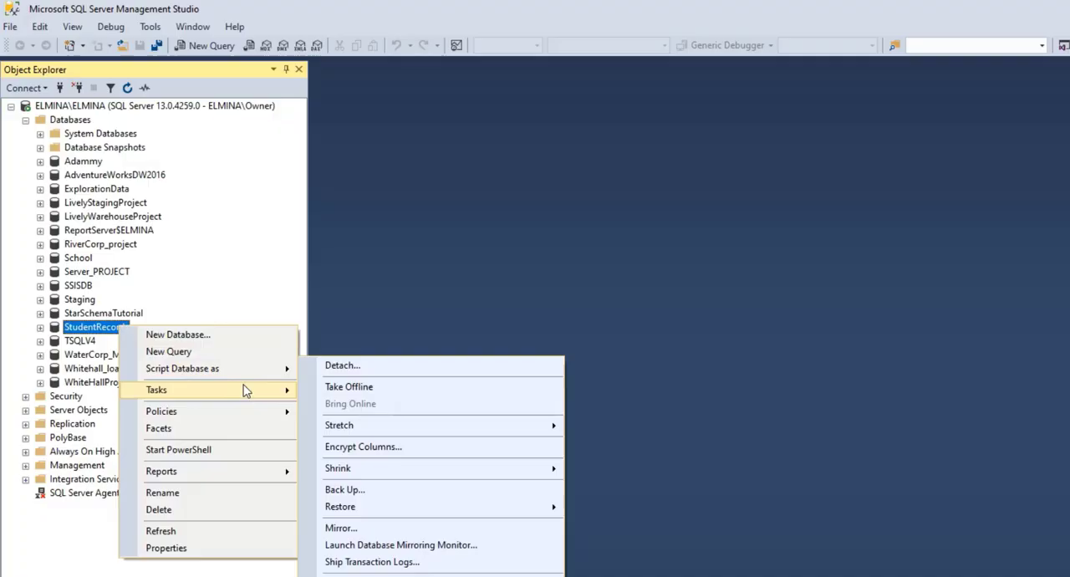
pyautogui.moveTo(344, 488)
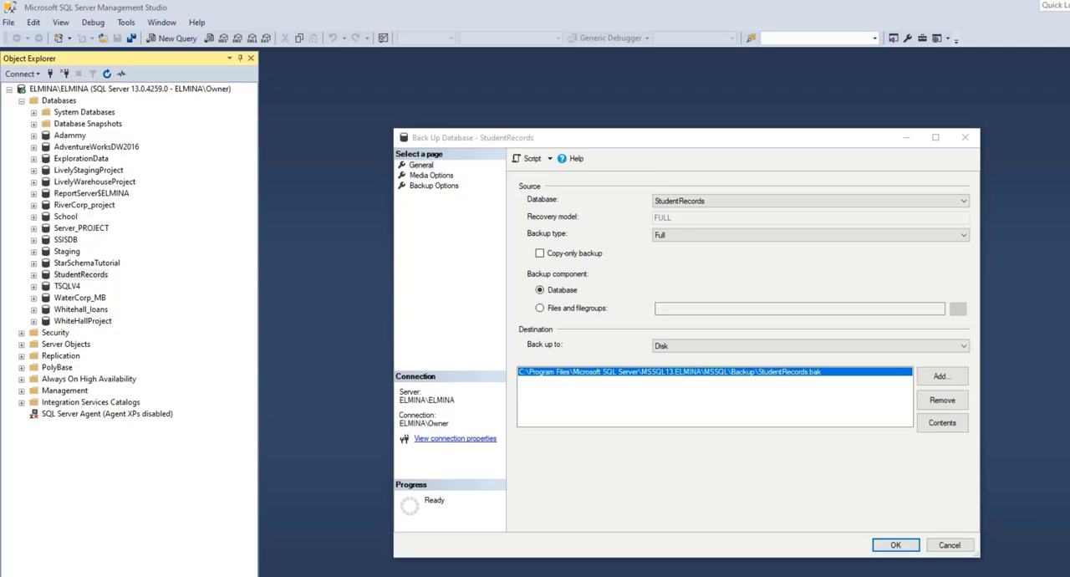
pyautogui.moveTo(555, 199)
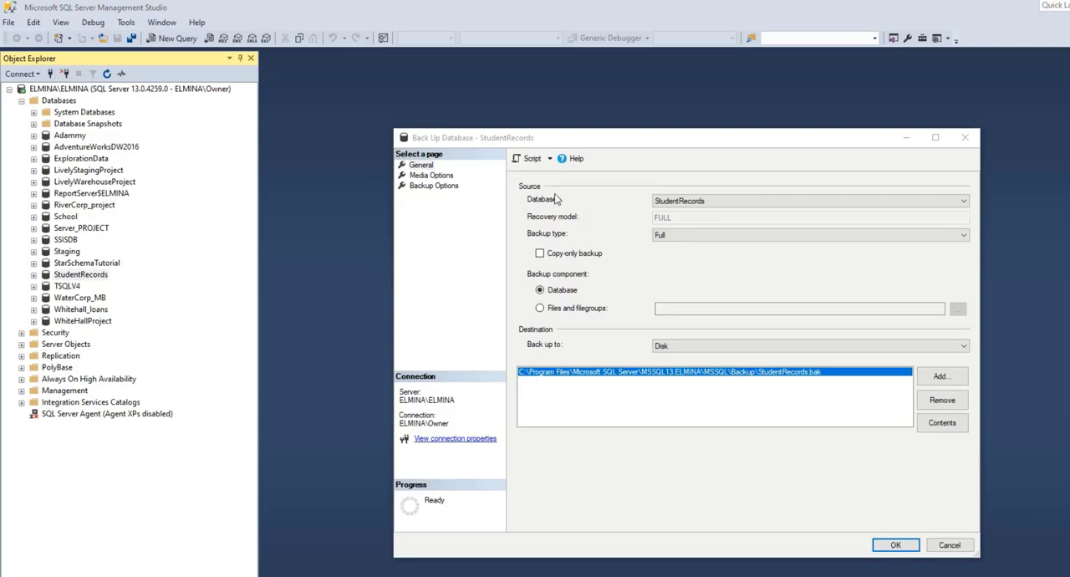
pyautogui.moveTo(671, 216)
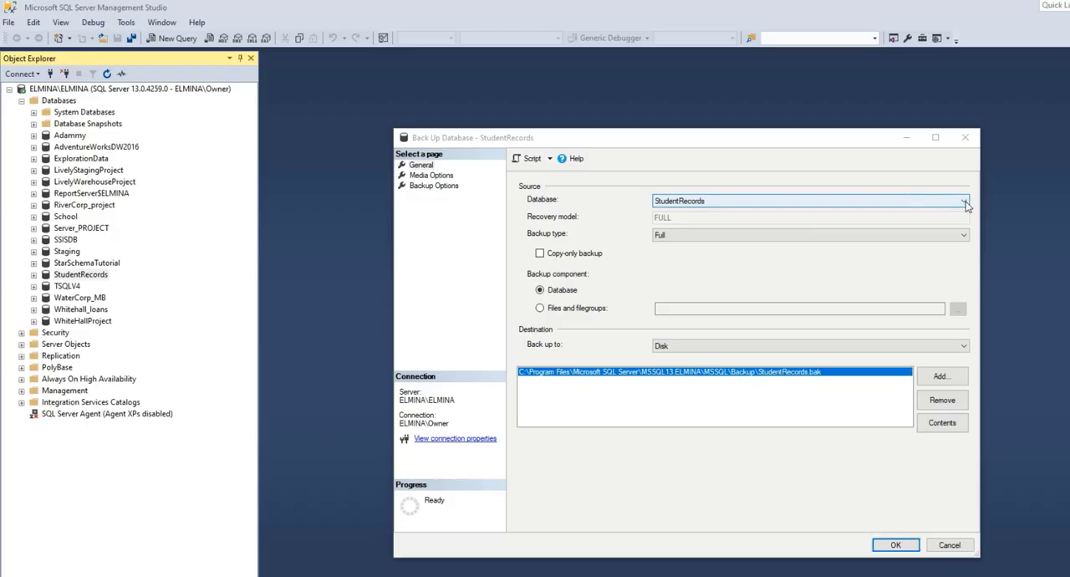
# Keep StudentRecords as the database, Full as backup type and Disk as the destination.
pyautogui.click(966, 200)
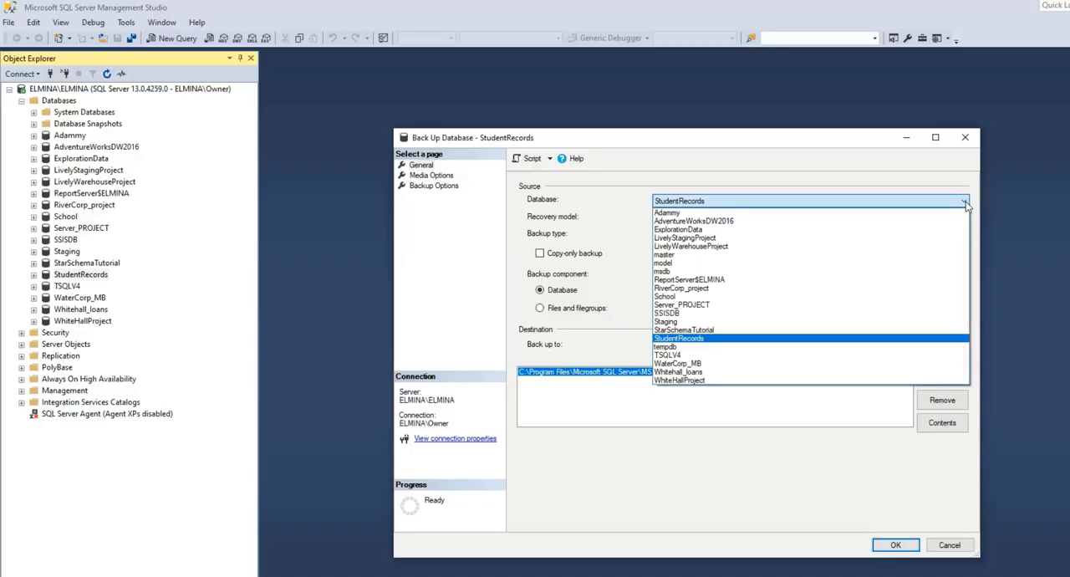
pyautogui.click(680, 337)
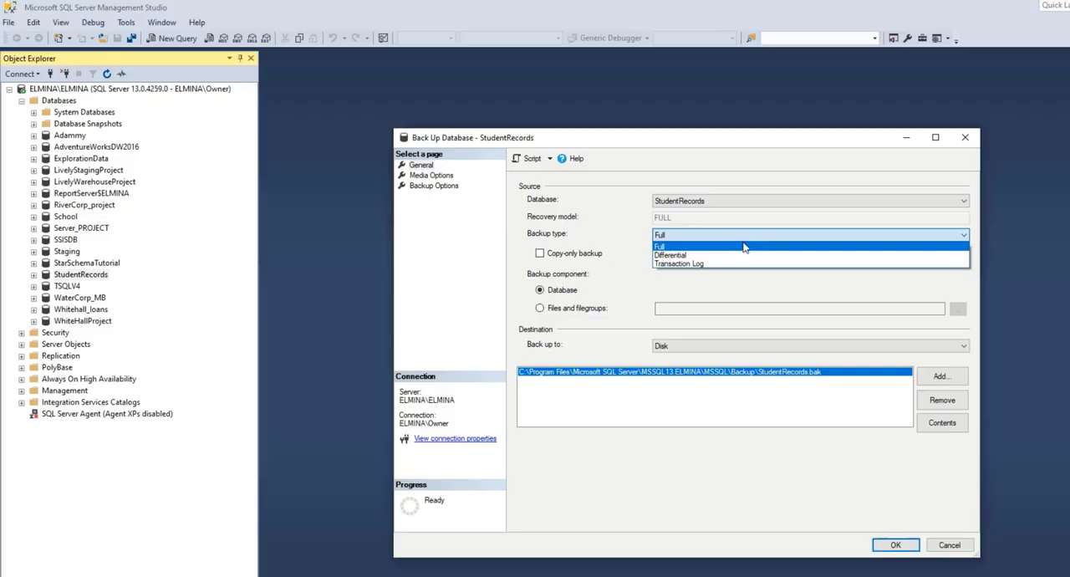
pyautogui.moveTo(737, 266)
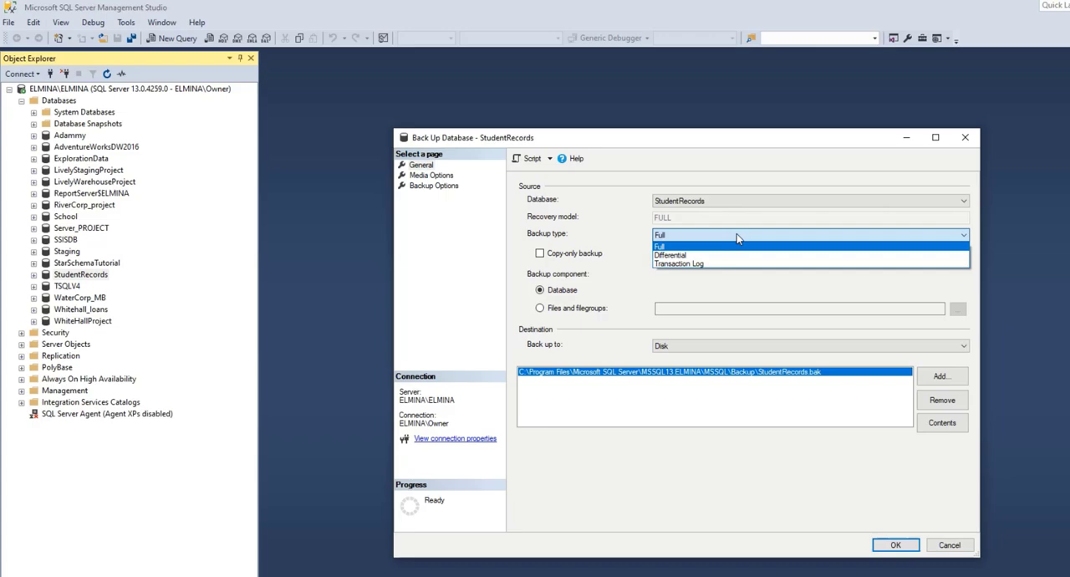
pyautogui.moveTo(712, 248)
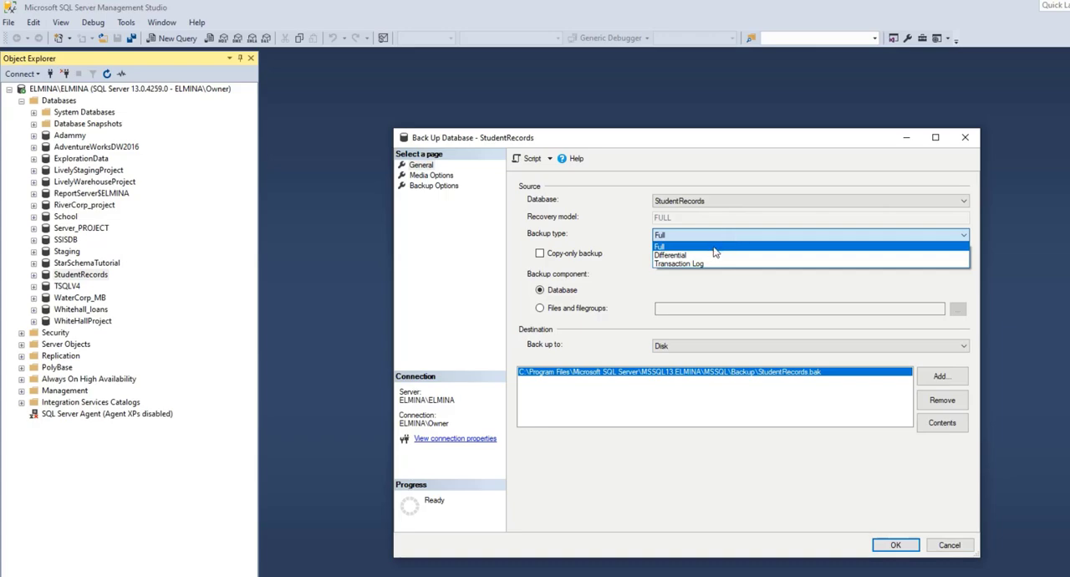
pyautogui.moveTo(702, 258)
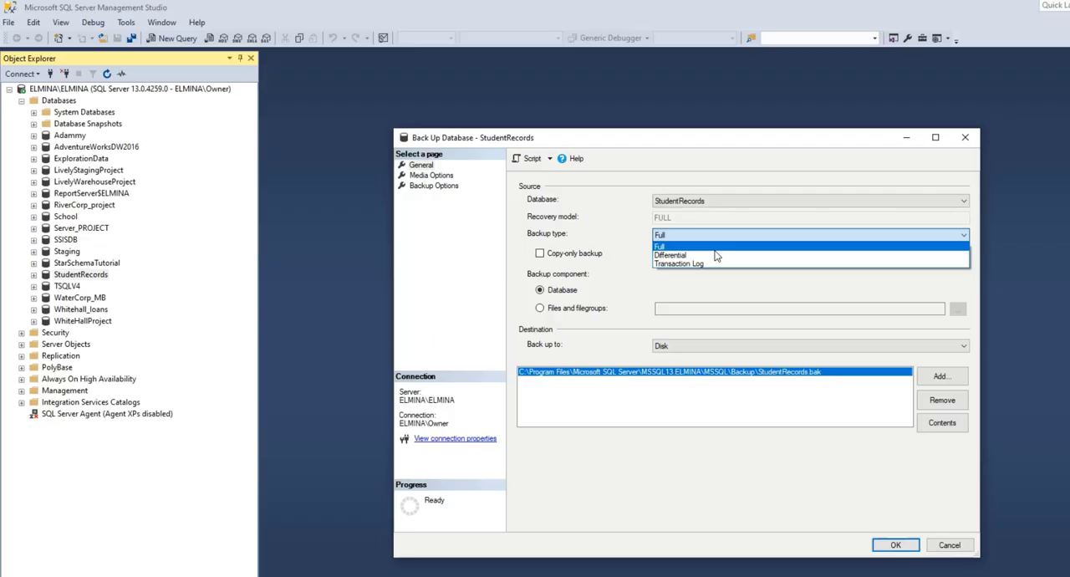
pyautogui.moveTo(706, 250)
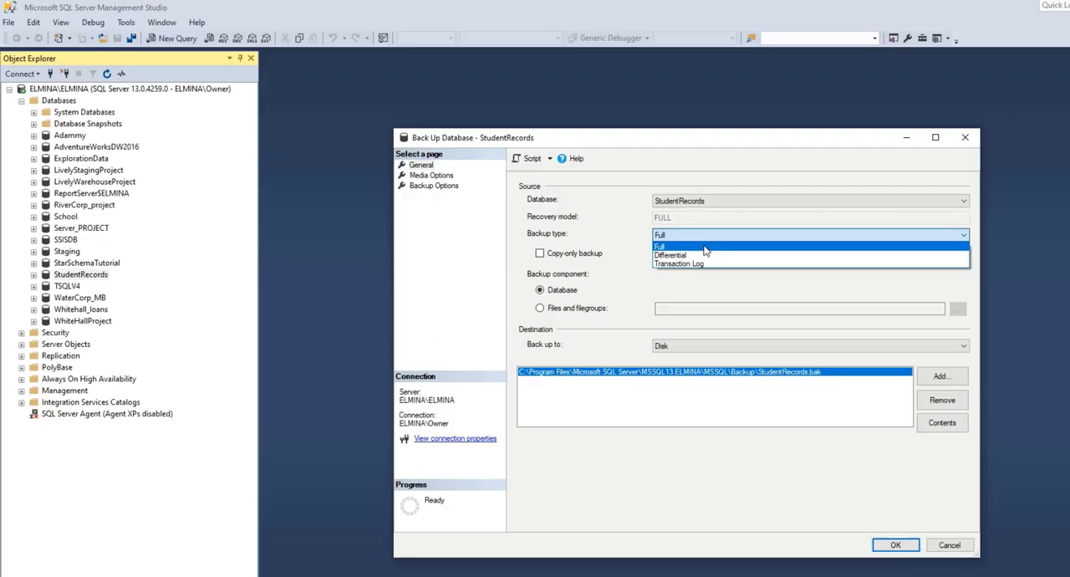
pyautogui.click(662, 244)
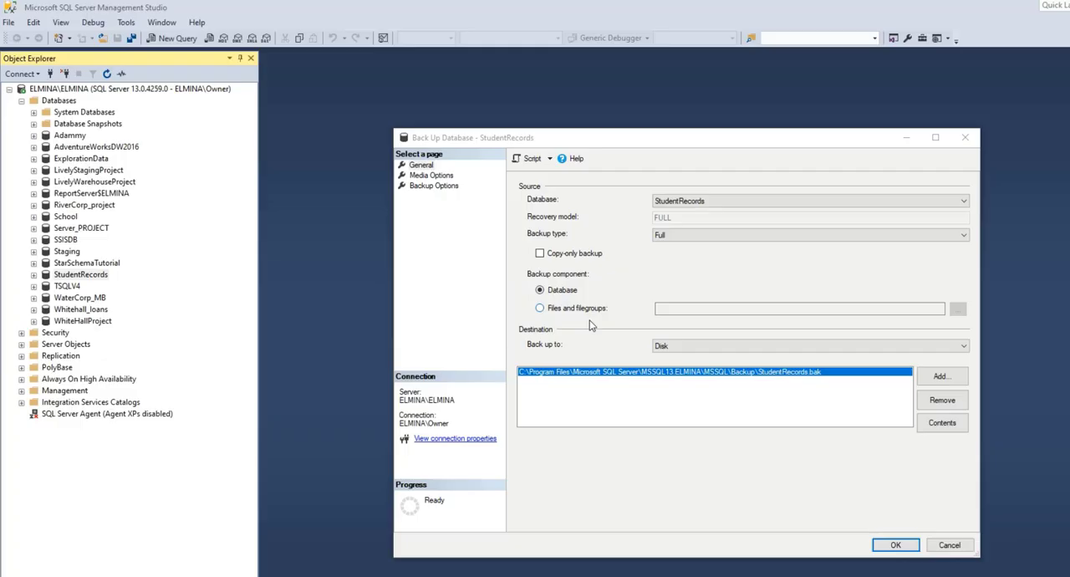
pyautogui.moveTo(589, 357)
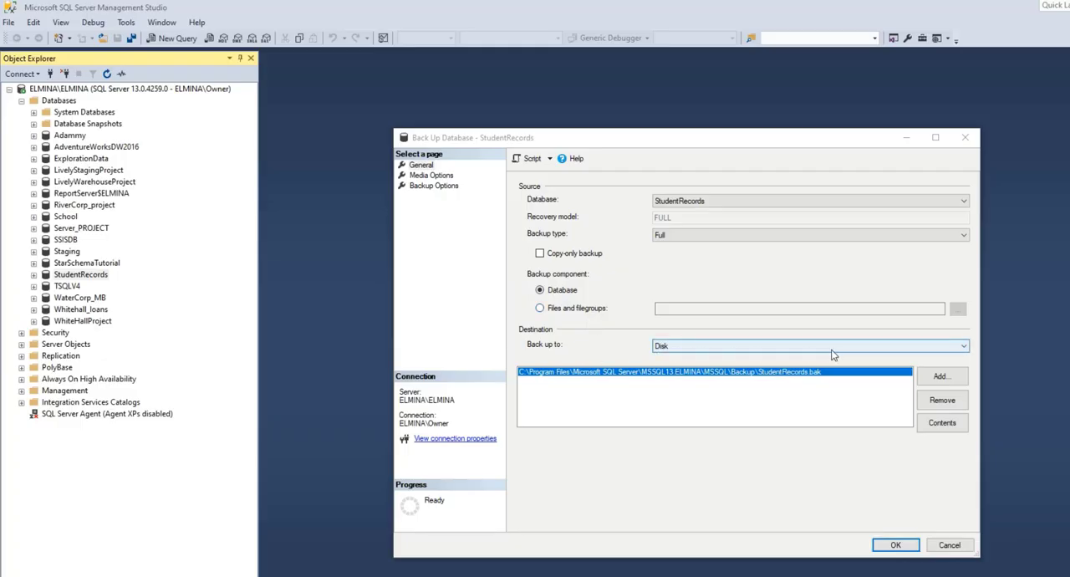
pyautogui.click(960, 343)
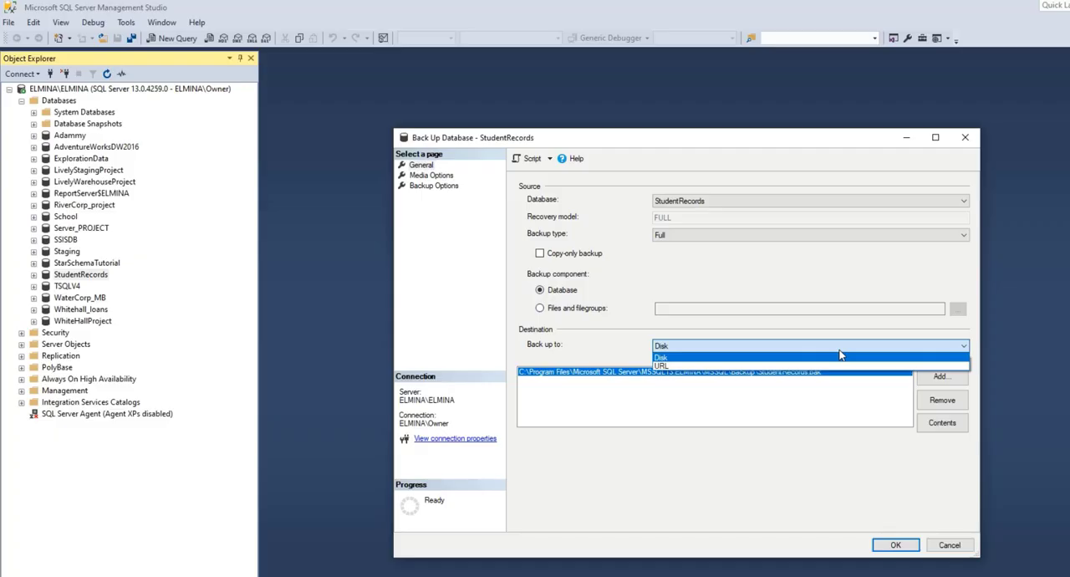
pyautogui.click(662, 356)
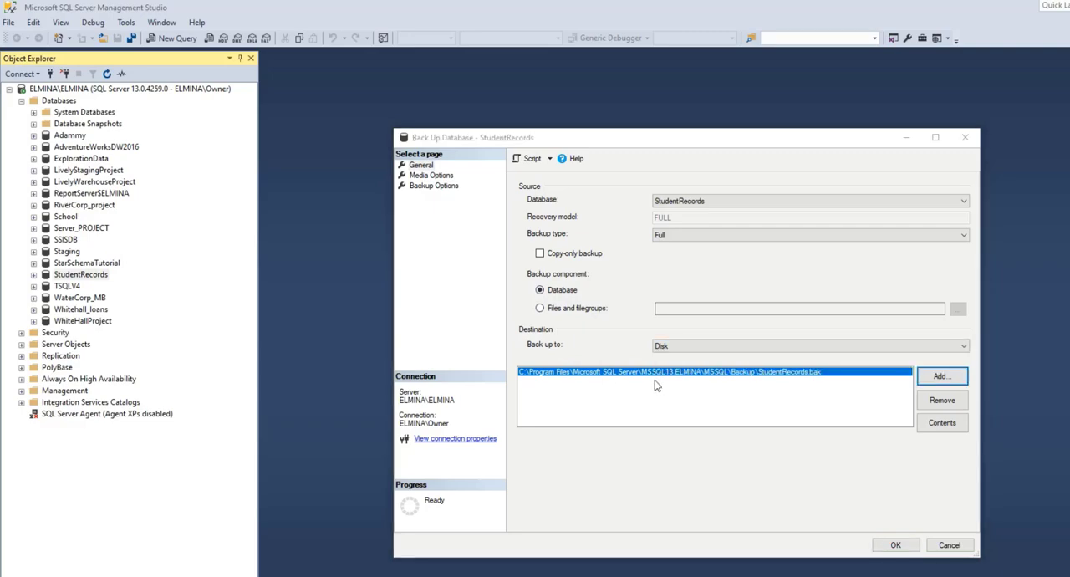
pyautogui.moveTo(531, 388)
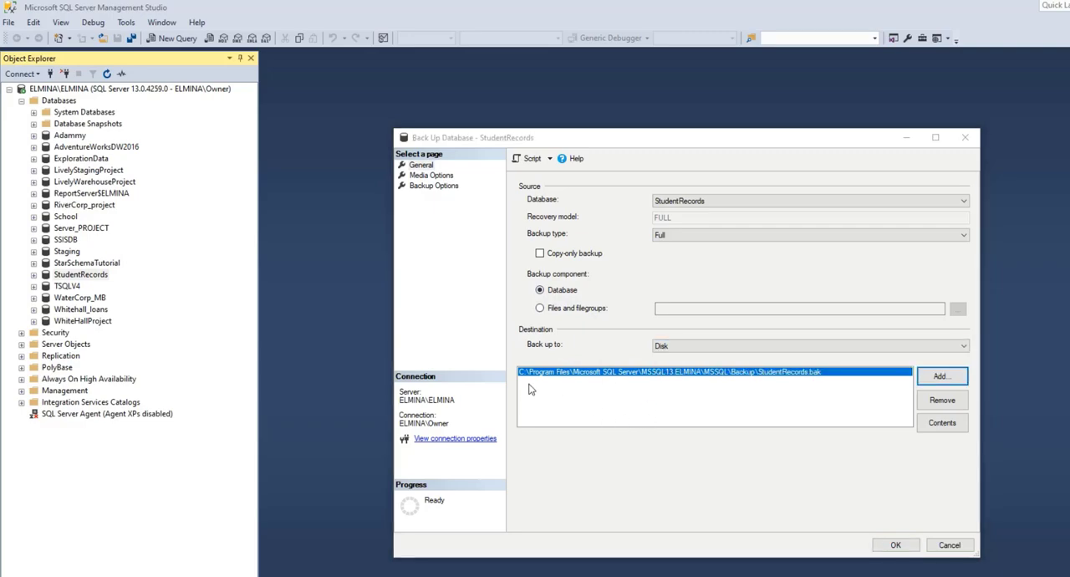
pyautogui.moveTo(712, 401)
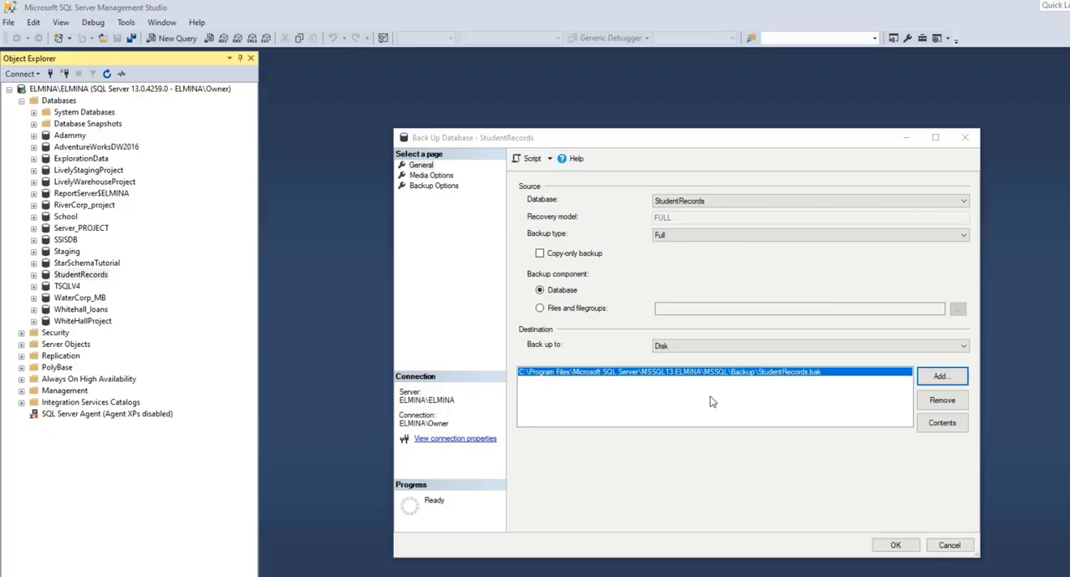
pyautogui.moveTo(856, 381)
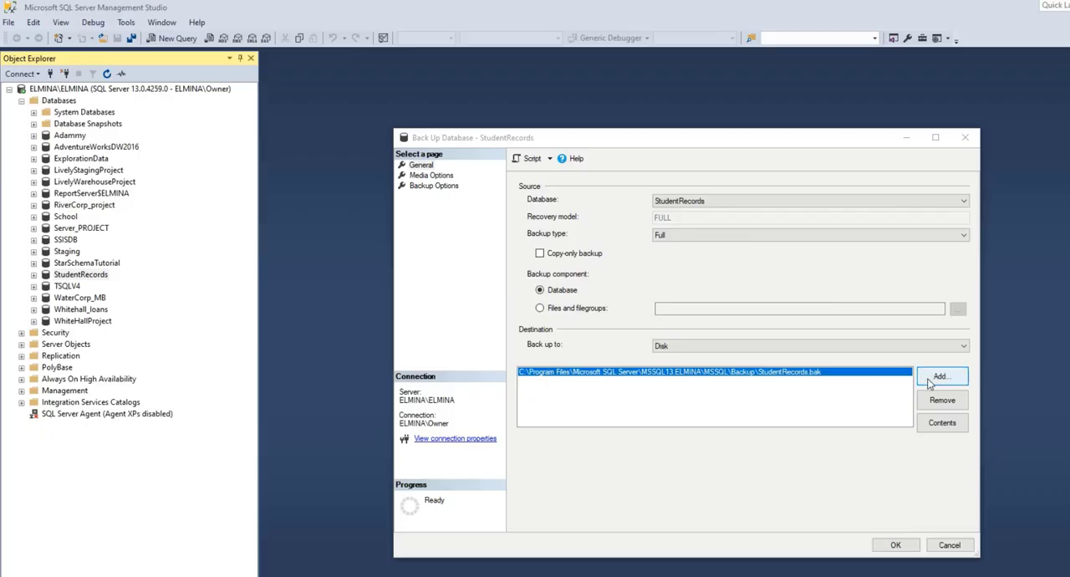
pyautogui.click(941, 376)
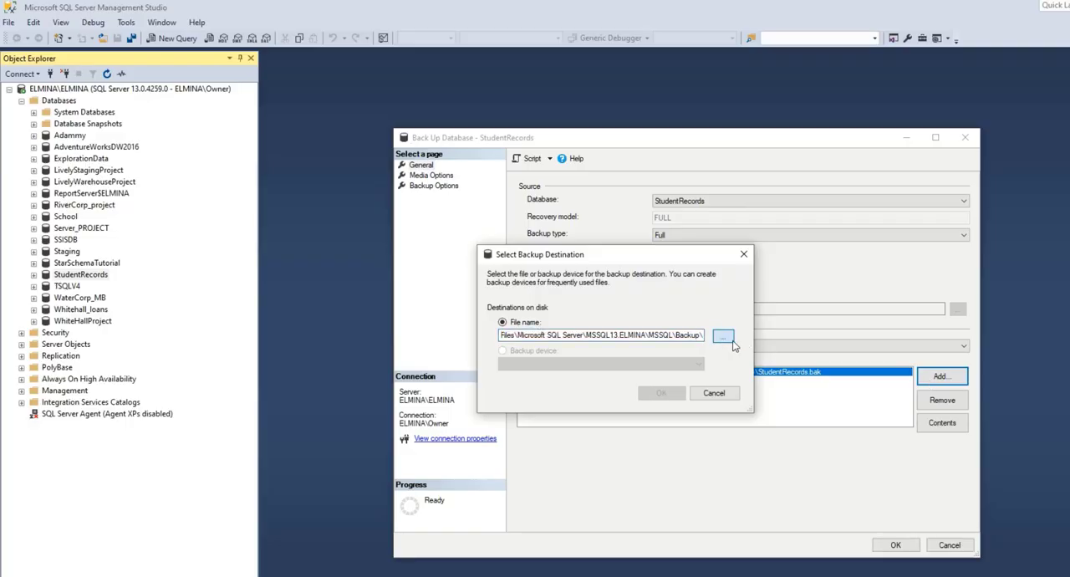
pyautogui.click(722, 336)
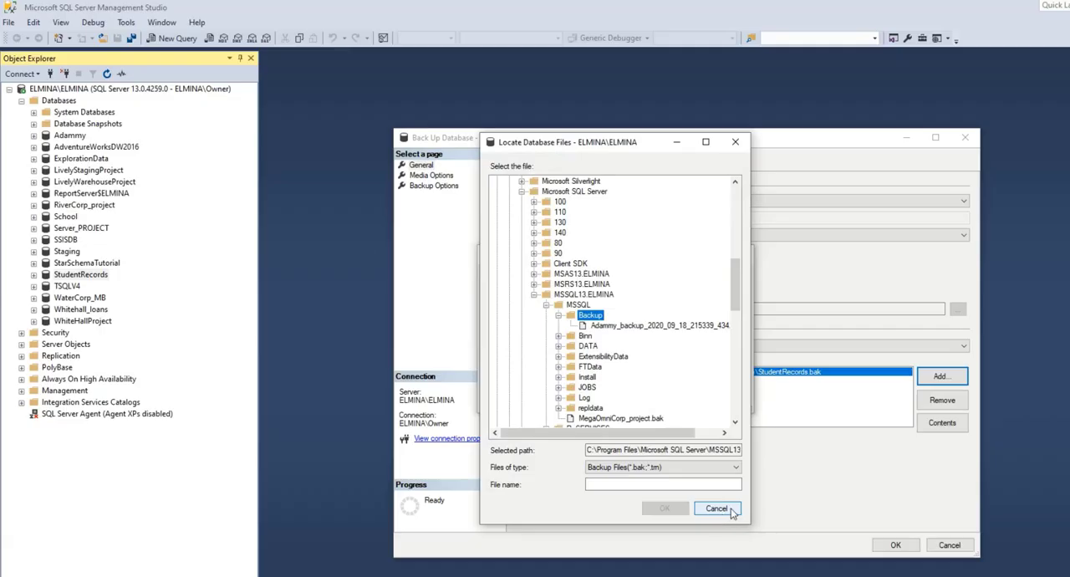
pyautogui.click(712, 508)
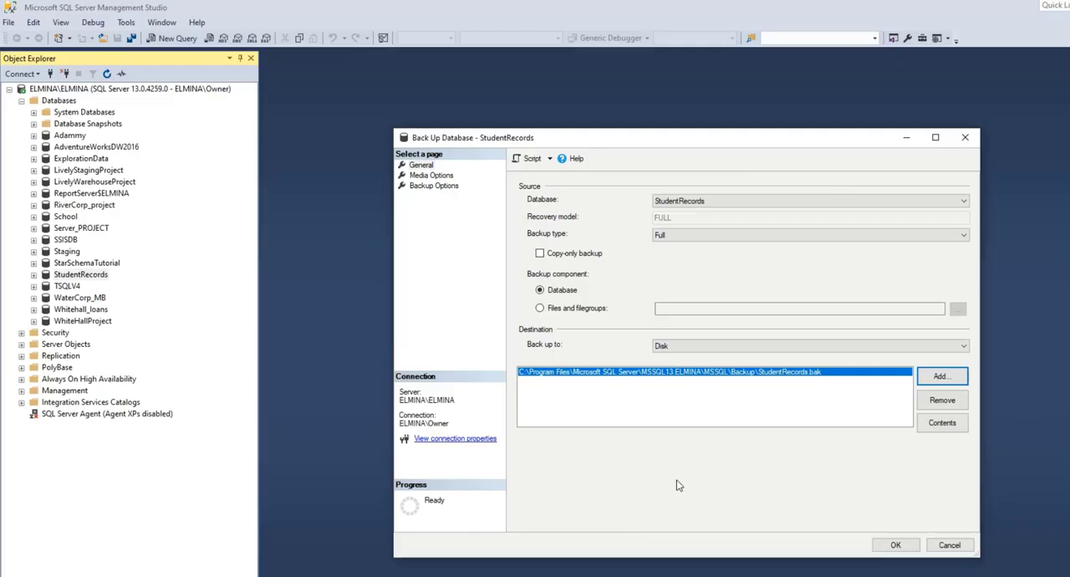
# Enable 'Verify backup when finished' on the Media Options page.
pyautogui.click(428, 174)
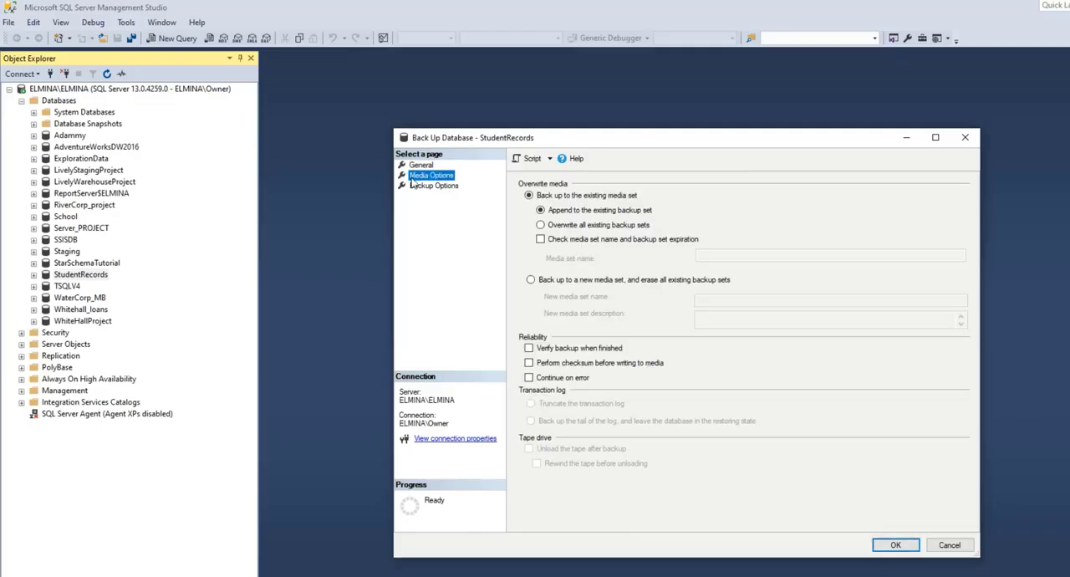
pyautogui.moveTo(468, 235)
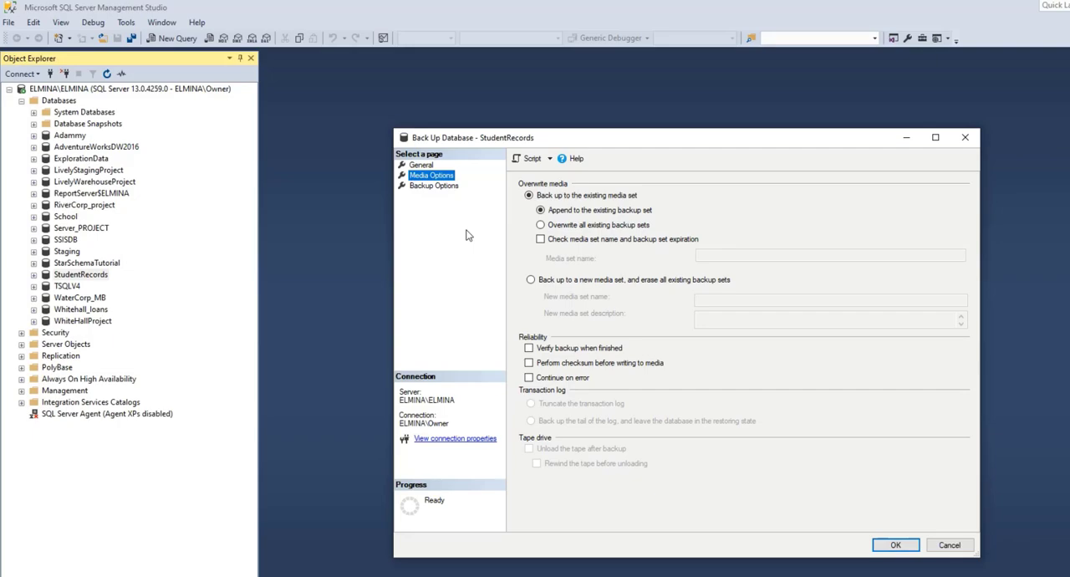
pyautogui.moveTo(525, 329)
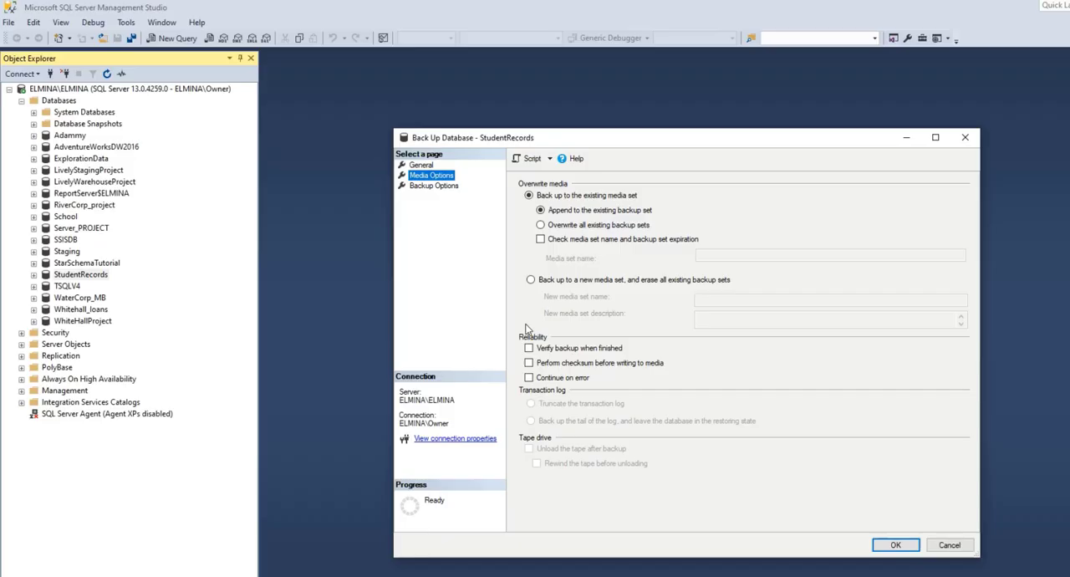
pyautogui.click(529, 348)
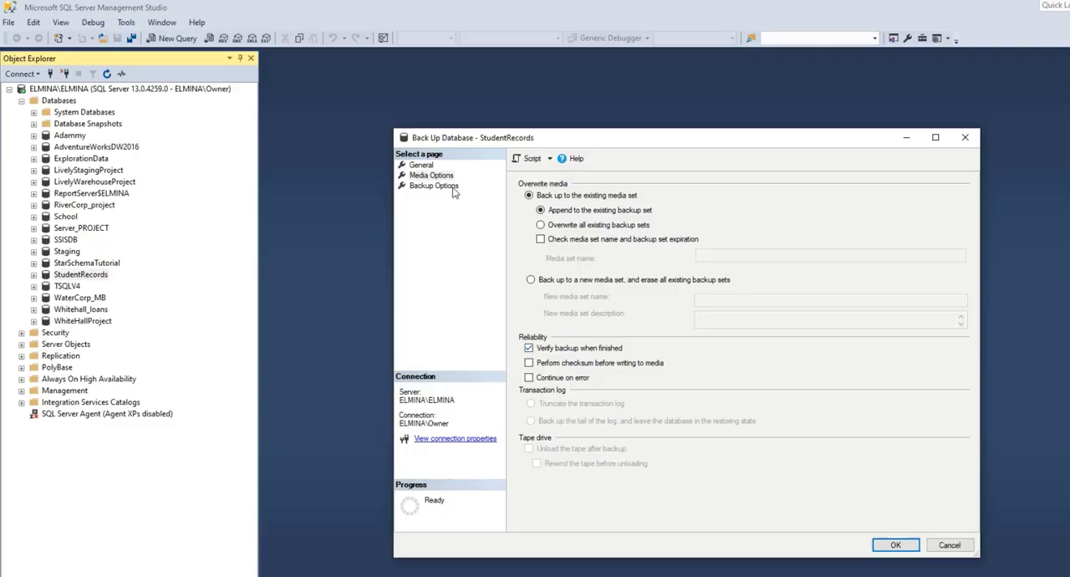
# Set backup compression to Compress backup on the Backup Options page.
pyautogui.click(435, 185)
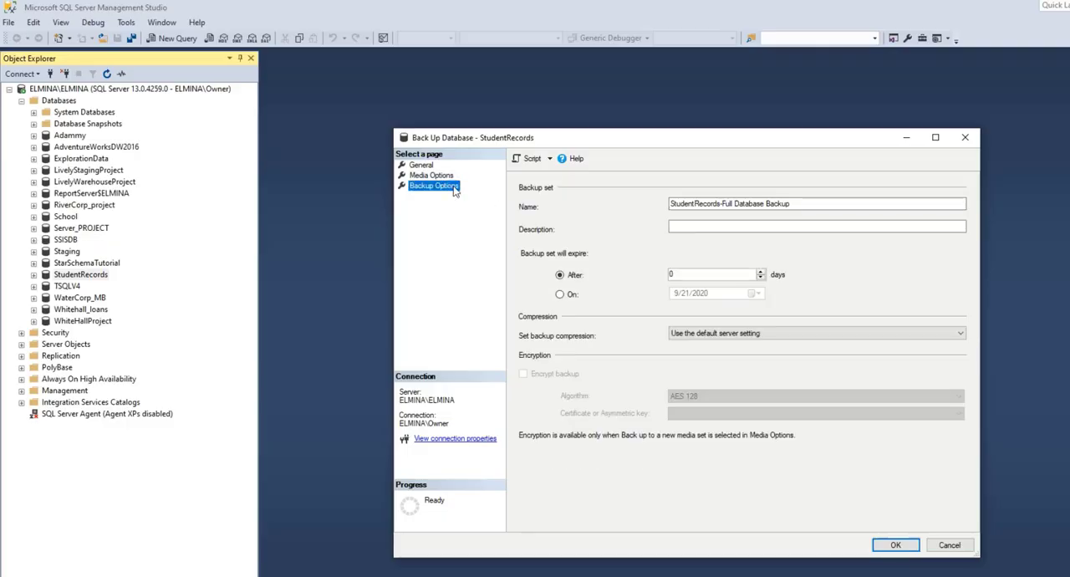
pyautogui.moveTo(657, 217)
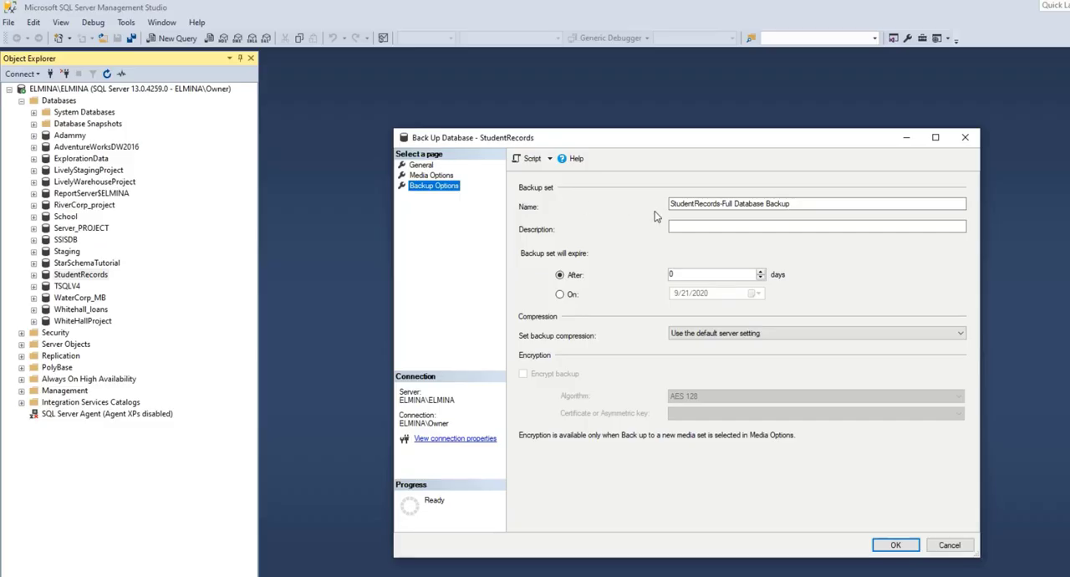
pyautogui.moveTo(711, 214)
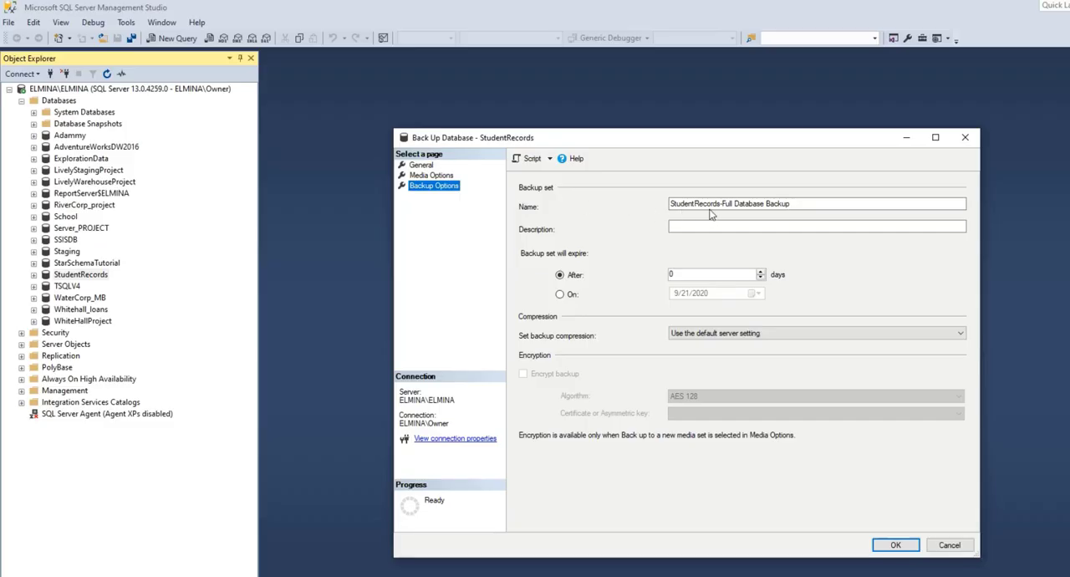
pyautogui.moveTo(674, 219)
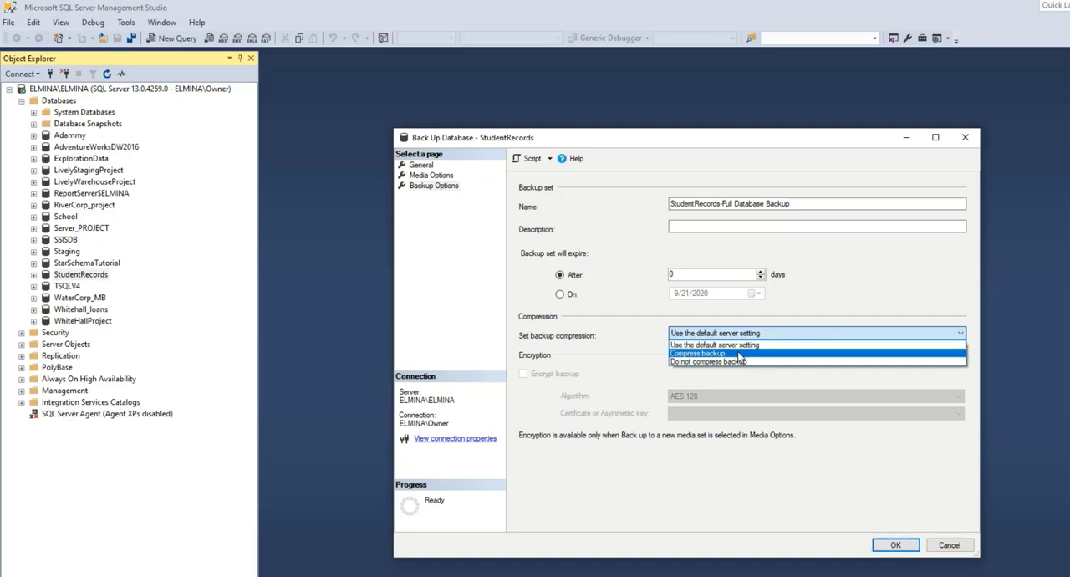
pyautogui.click(699, 353)
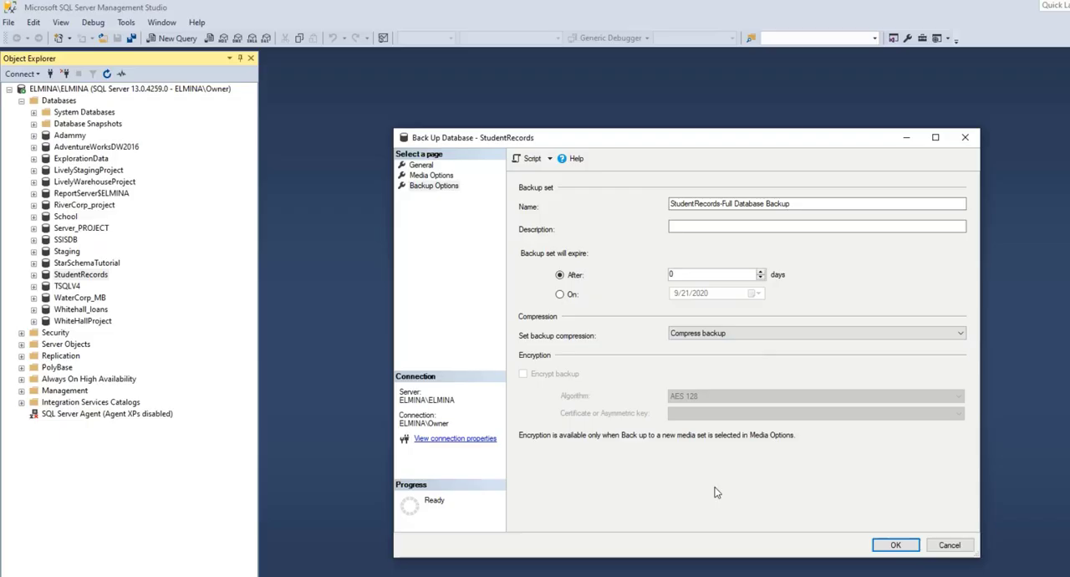
pyautogui.moveTo(716, 491)
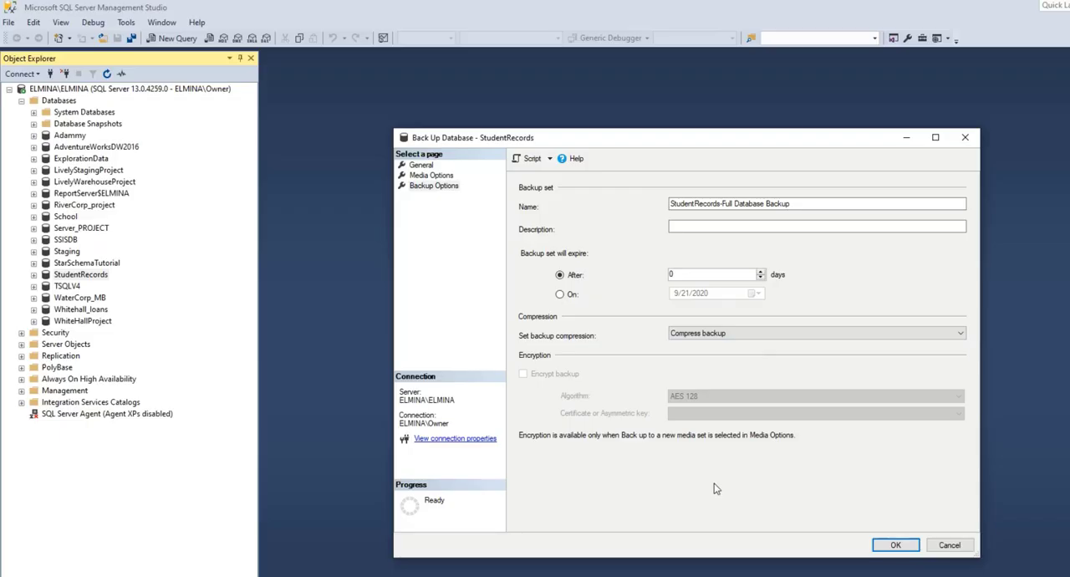
pyautogui.moveTo(711, 488)
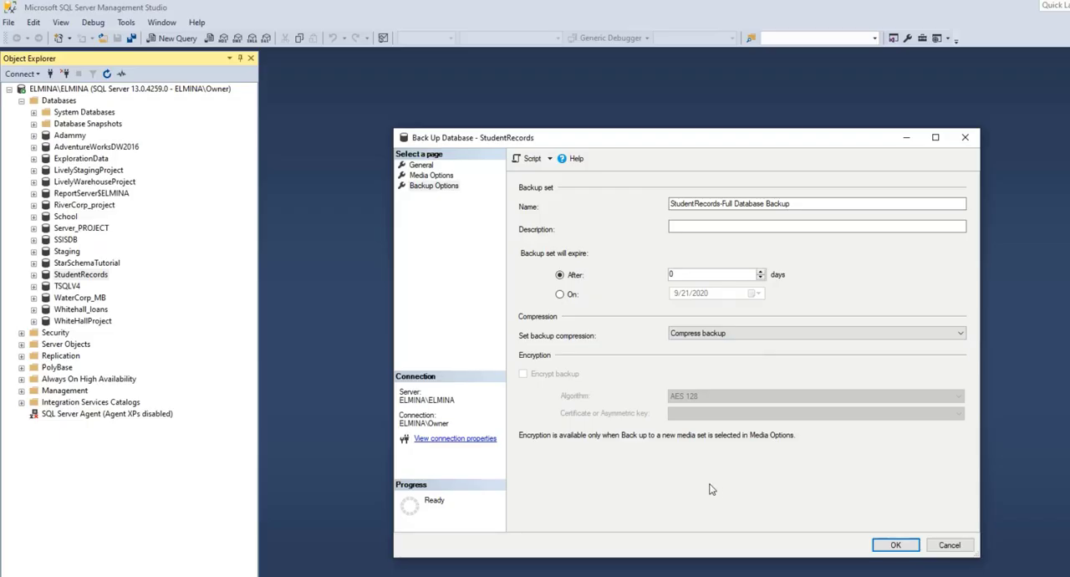
# Run the StudentRecords backup and acknowledge the success message.
pyautogui.click(896, 545)
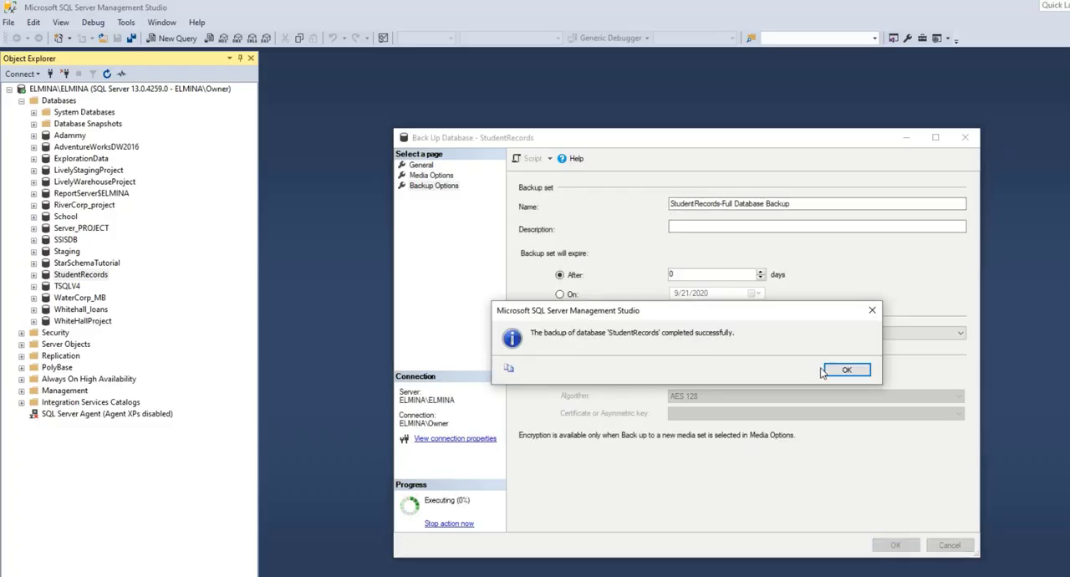
pyautogui.click(846, 369)
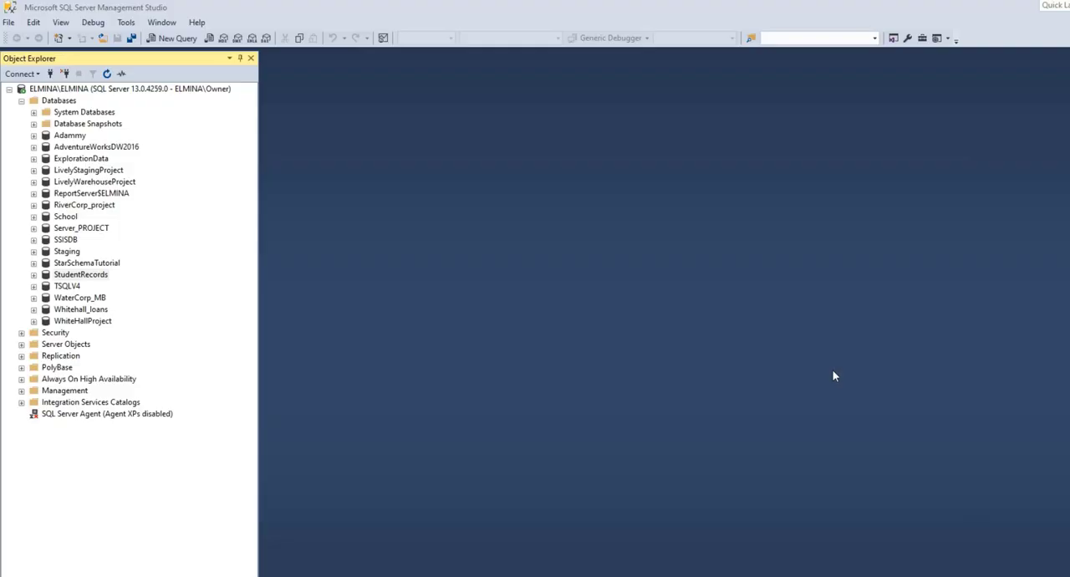
pyautogui.moveTo(792, 371)
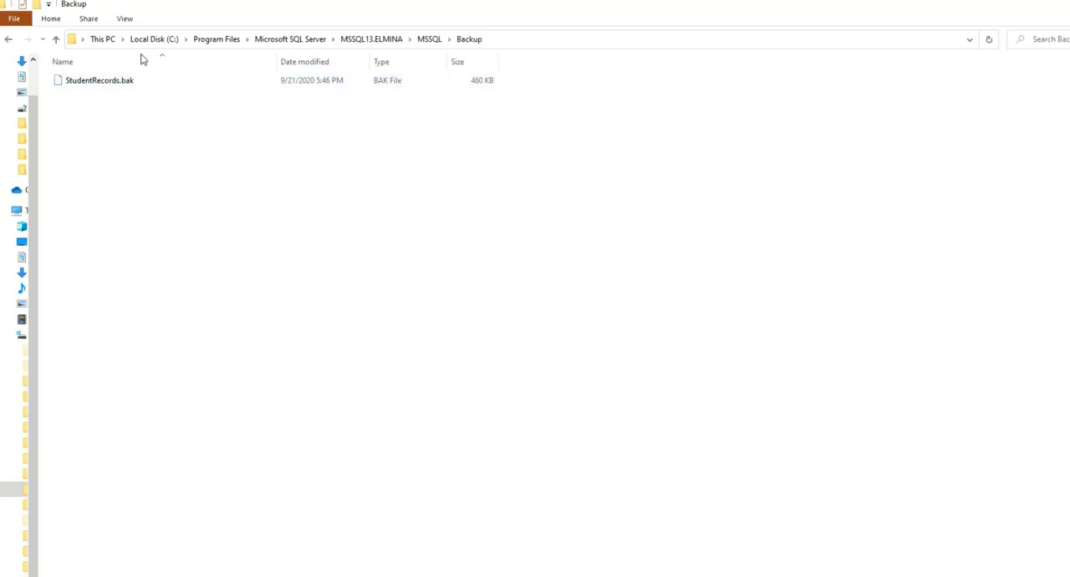
pyautogui.moveTo(494, 51)
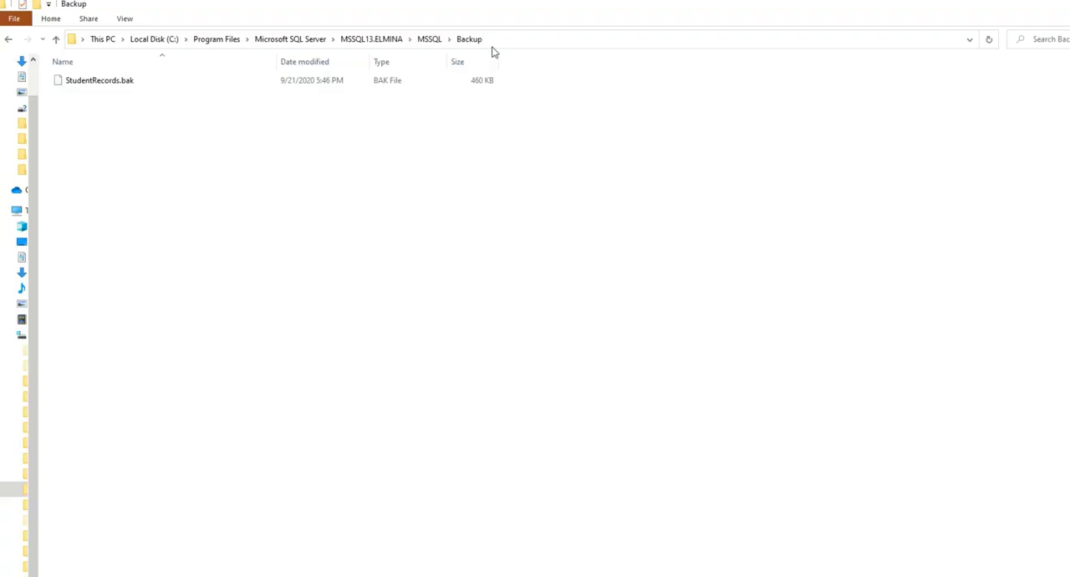